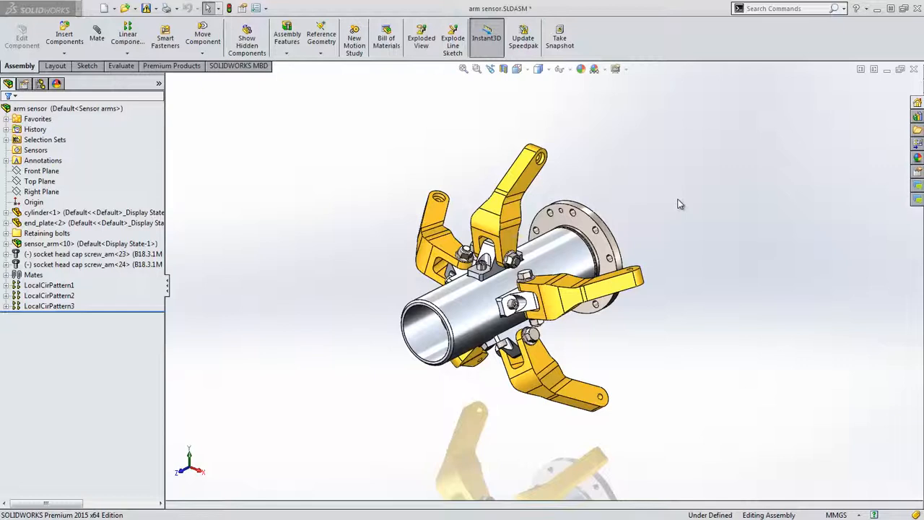
- Cut the assembly with a Front Plane section at -5 mm and add a second Top Plane section
click(502, 69)
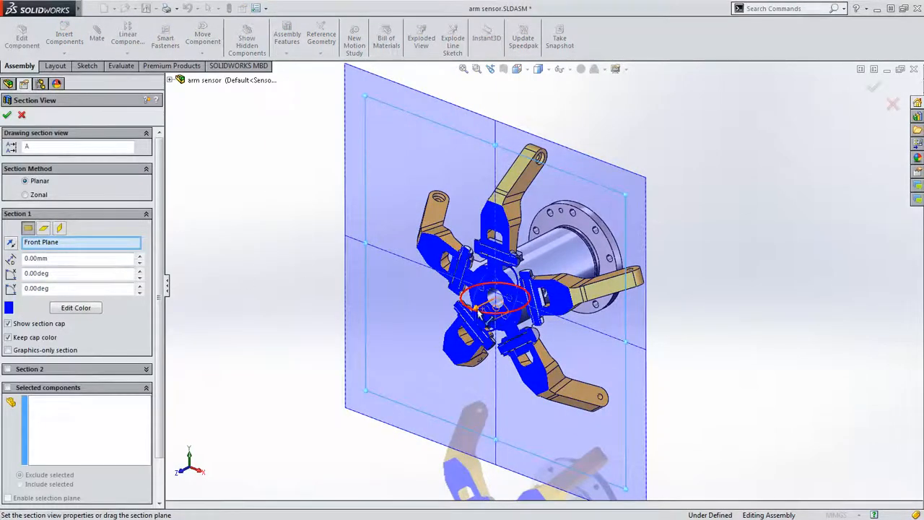
drag(499, 296, 545, 271)
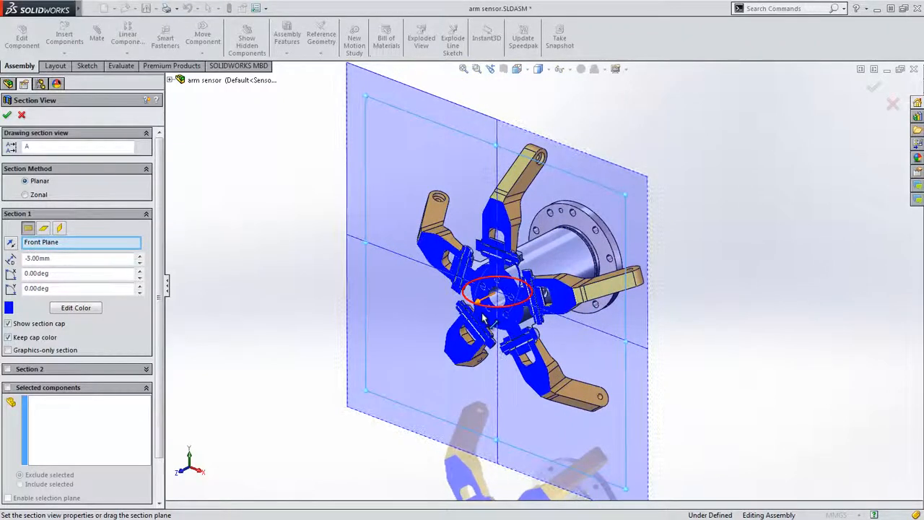
click(9, 369)
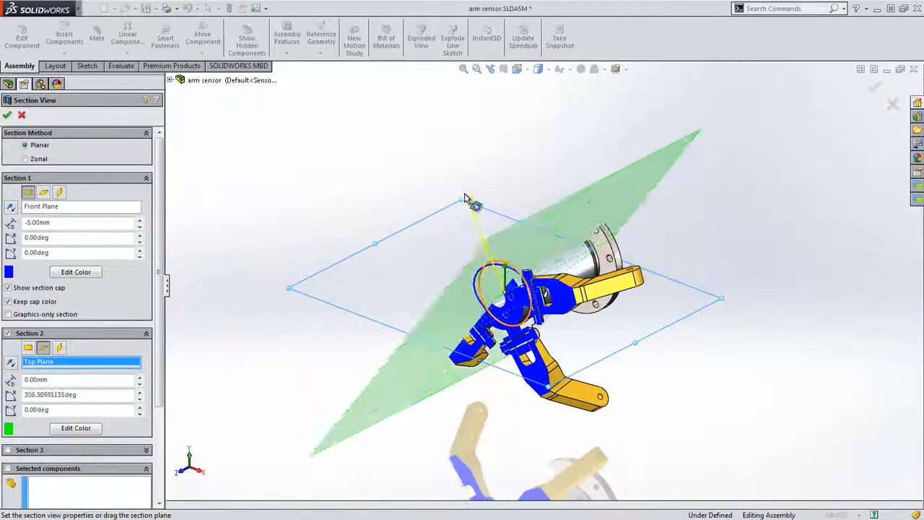
- Angle the second top-plane section to -54°
triple_click(75, 394)
text(-54)
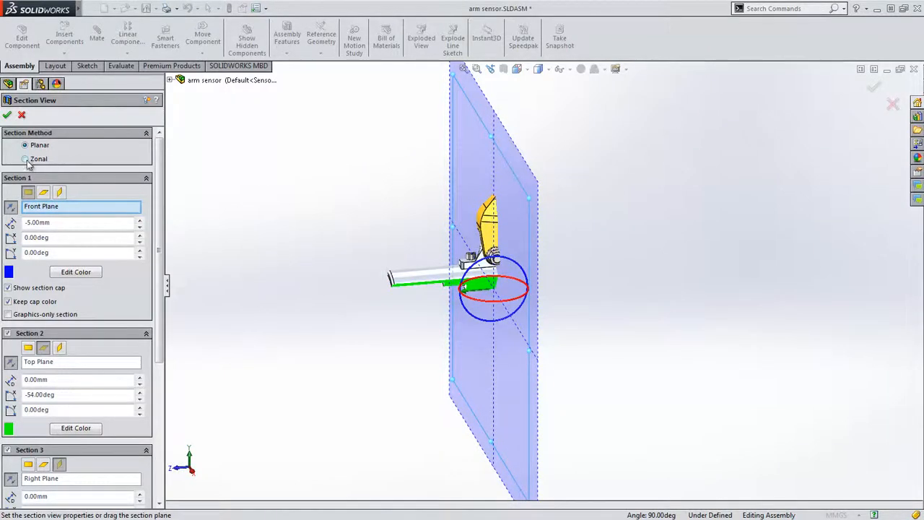
click(26, 159)
text(section)
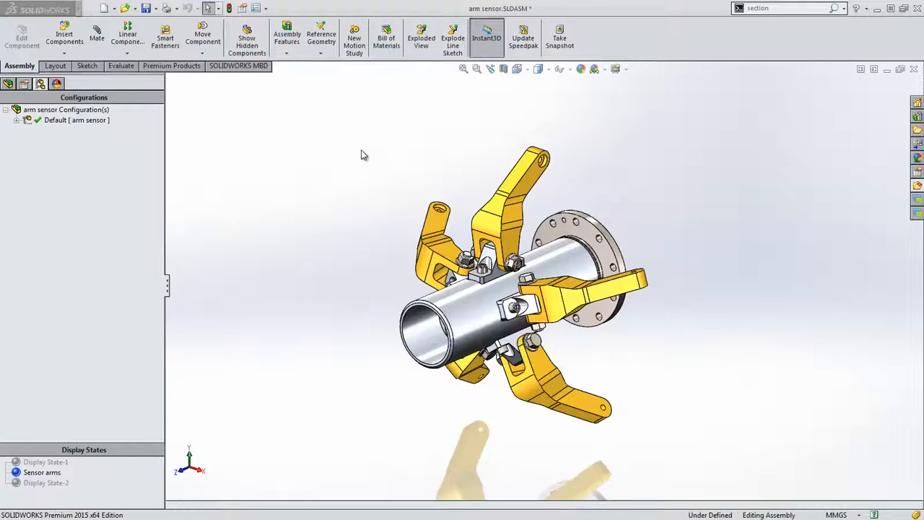
- Radially explode the socket head cap screws outward about the cylinder axis
click(421, 36)
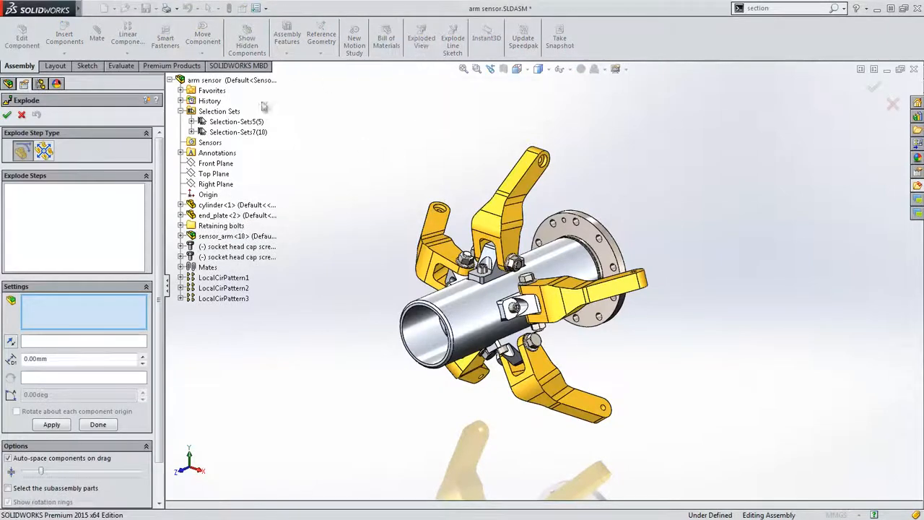
click(44, 150)
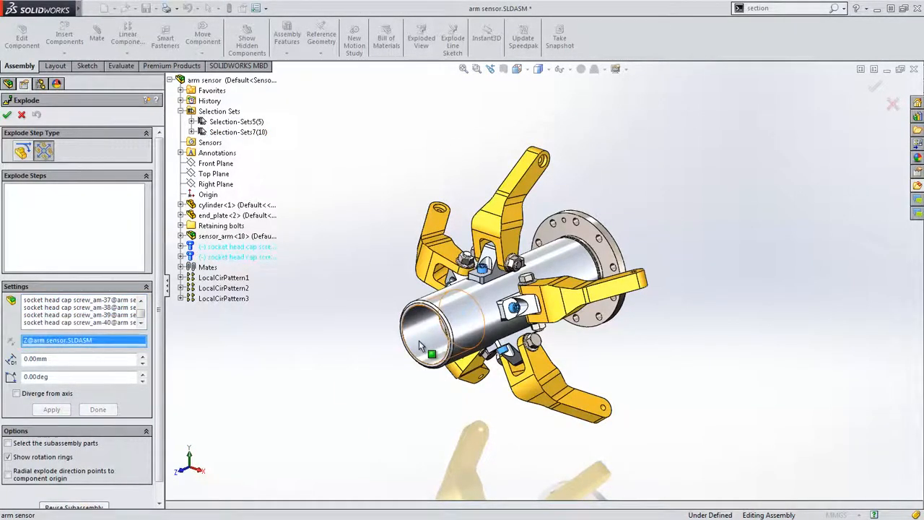
click(426, 332)
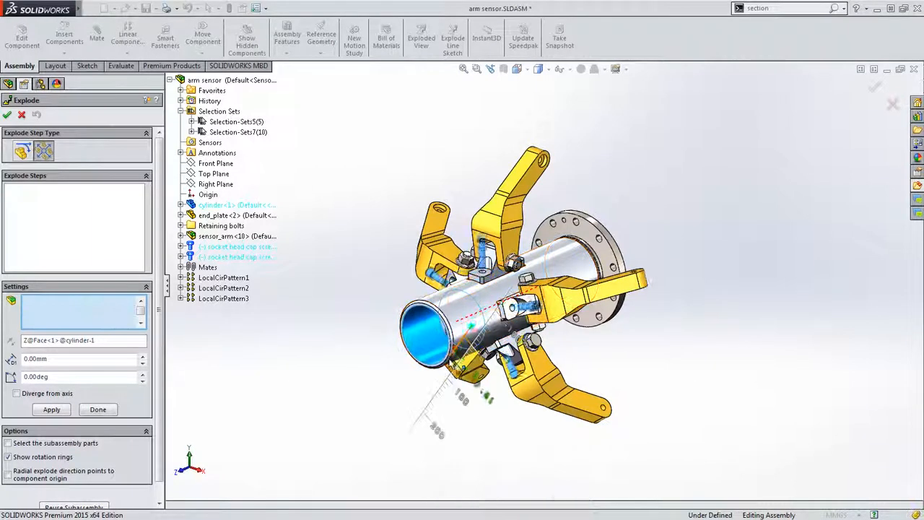
click(52, 411)
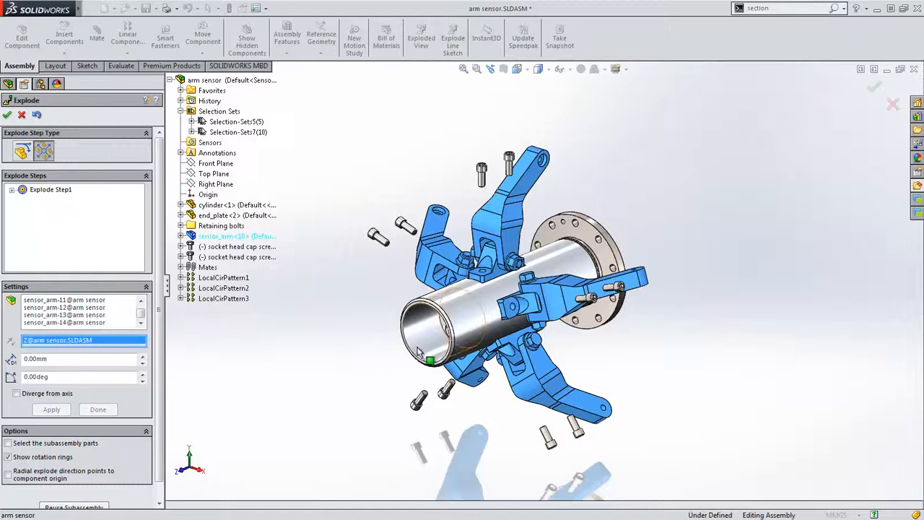
- Radially explode the five sensor arms outward about the cylinder, then select the end-plate fasteners
click(505, 296)
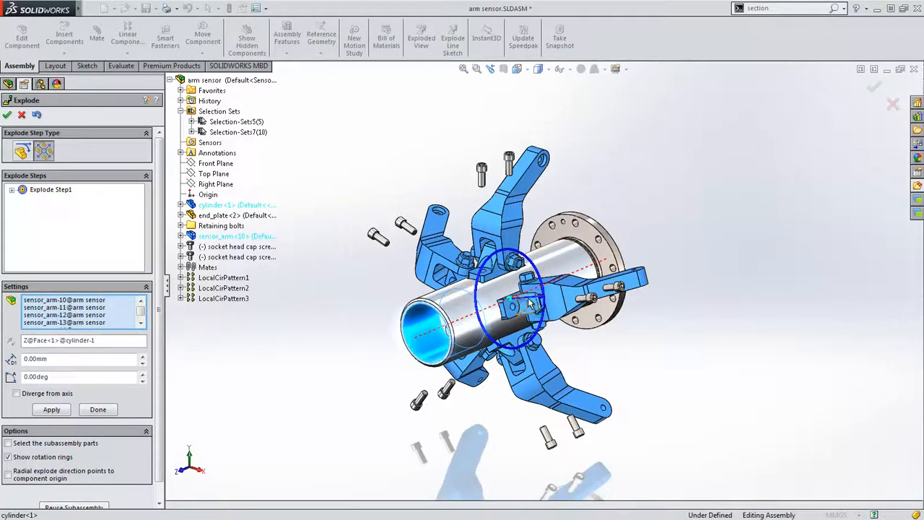
drag(520, 296, 585, 304)
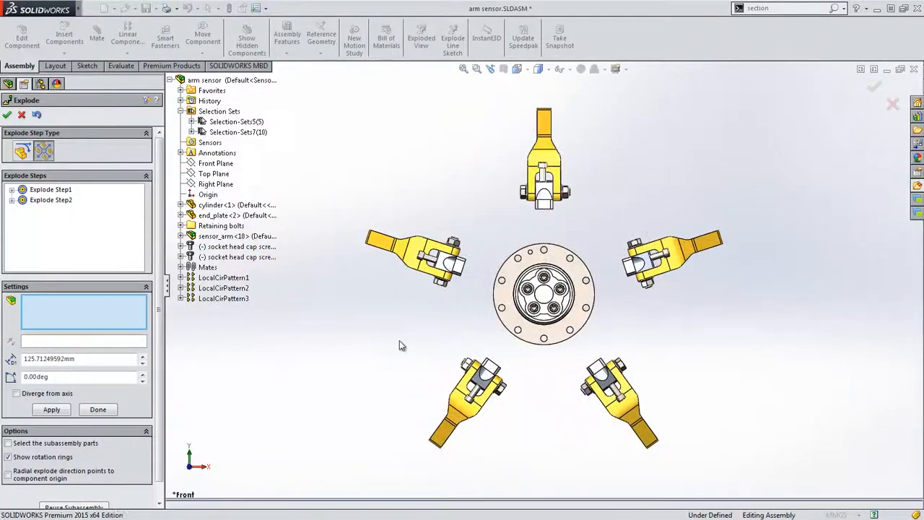
click(44, 150)
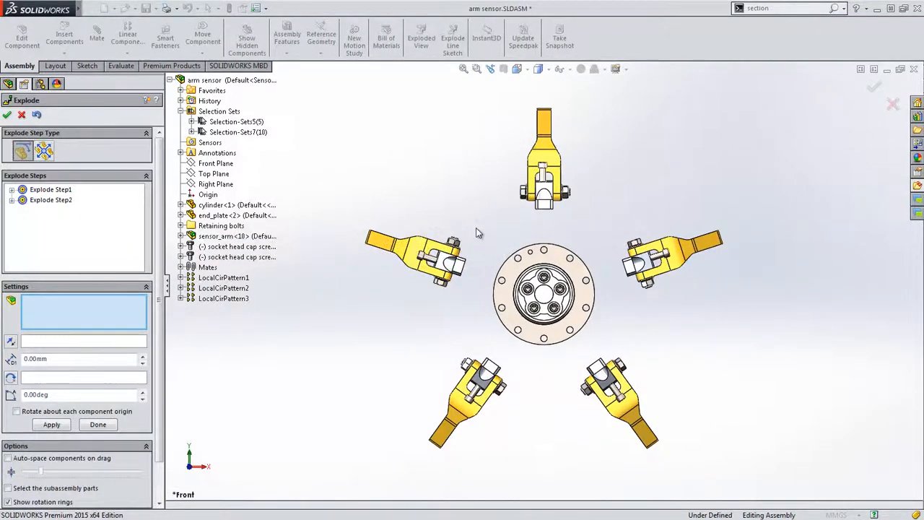
click(546, 292)
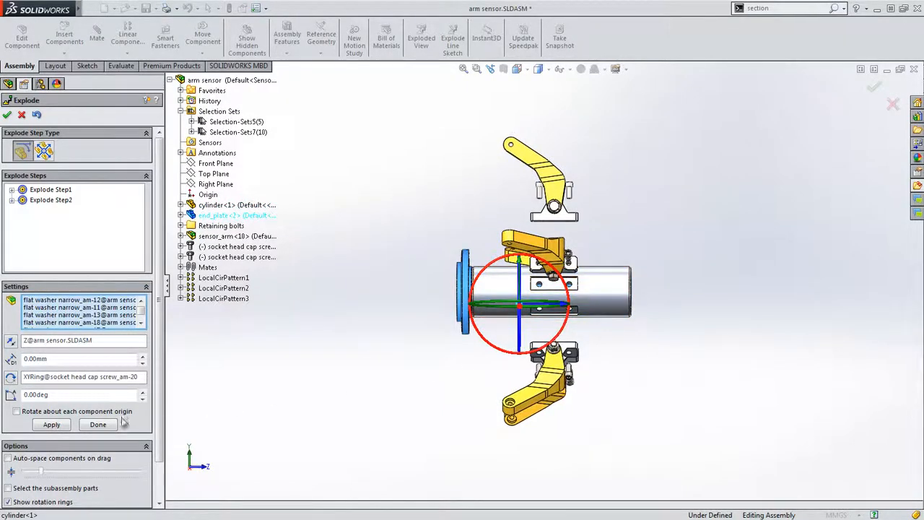
- Auto-space the end-plate washers and bolts in a chain along the cylinder axis
click(9, 458)
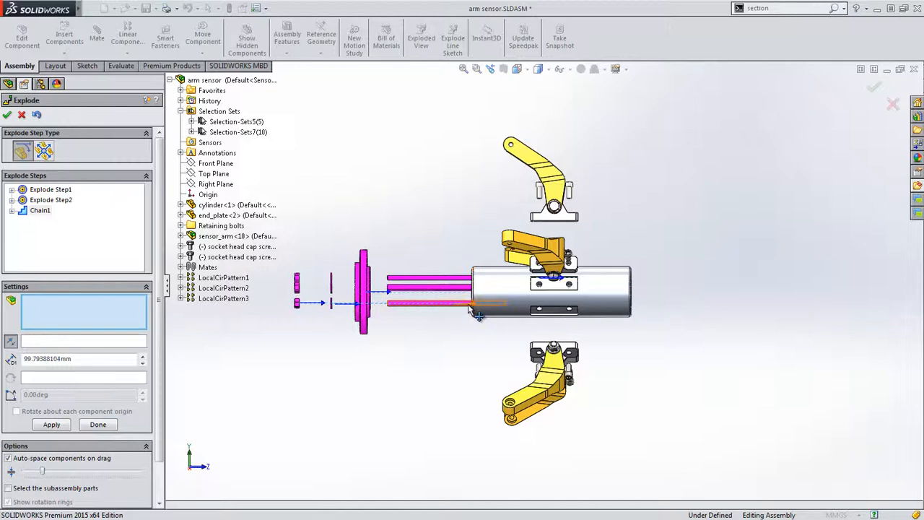
drag(470, 292, 758, 303)
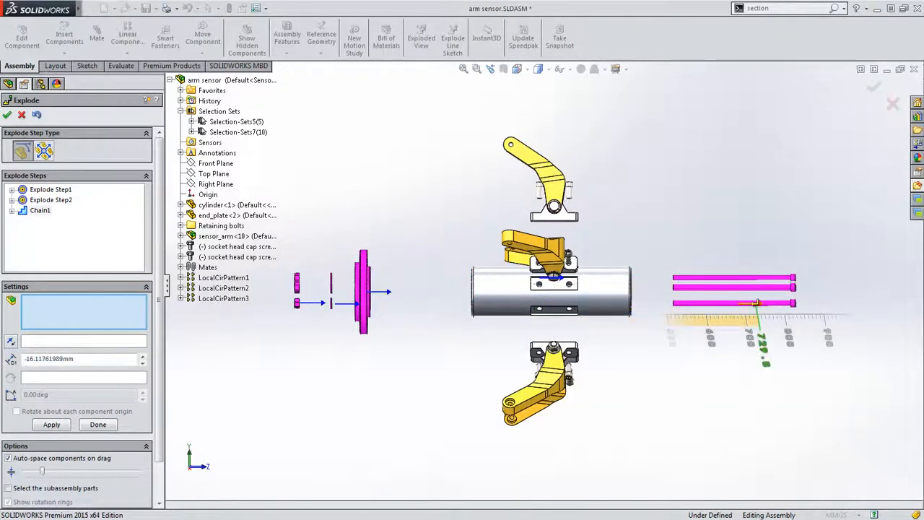